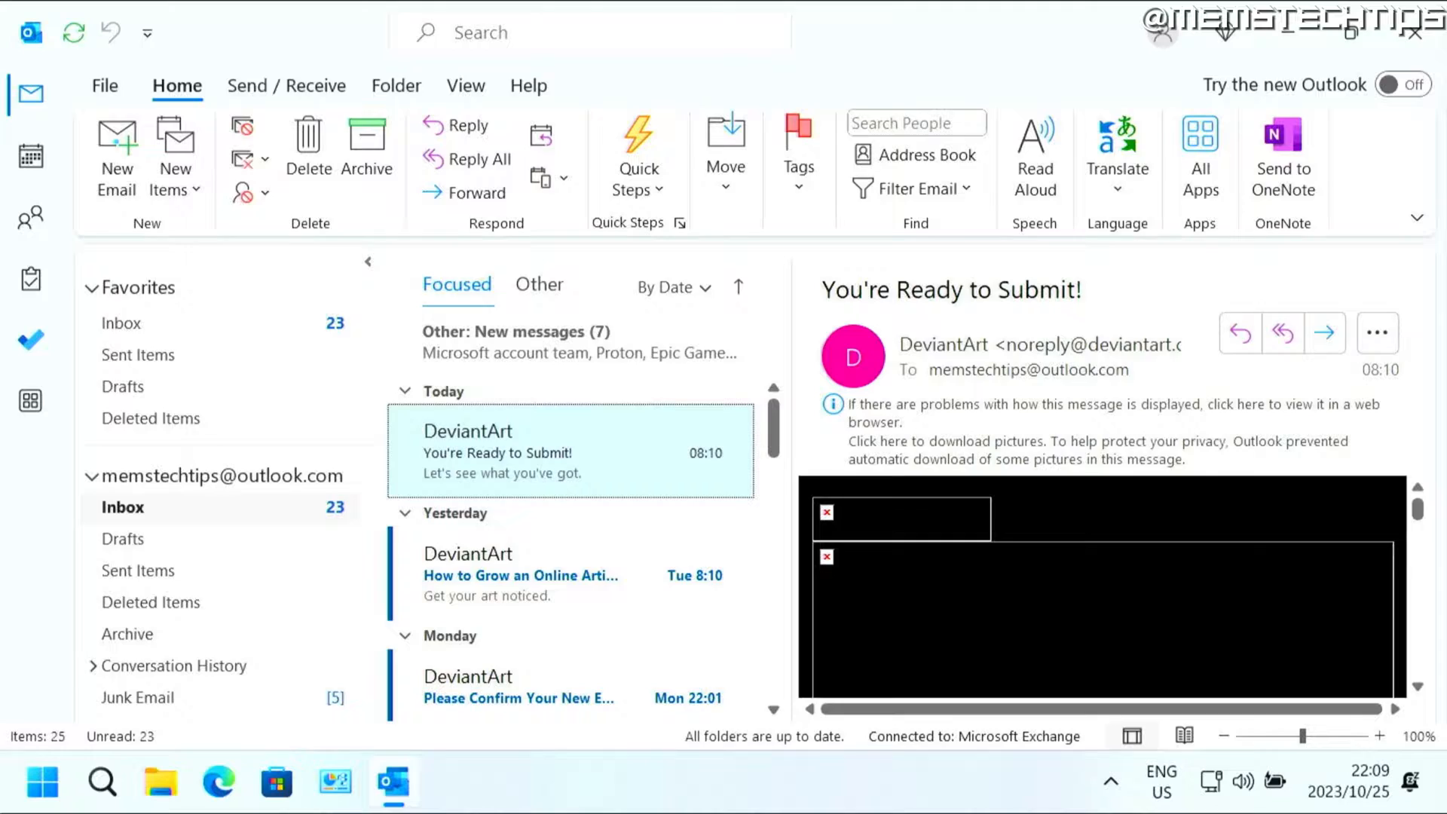
Draft a new email to the other account with subject 'test' and body 'test'
click(116, 155)
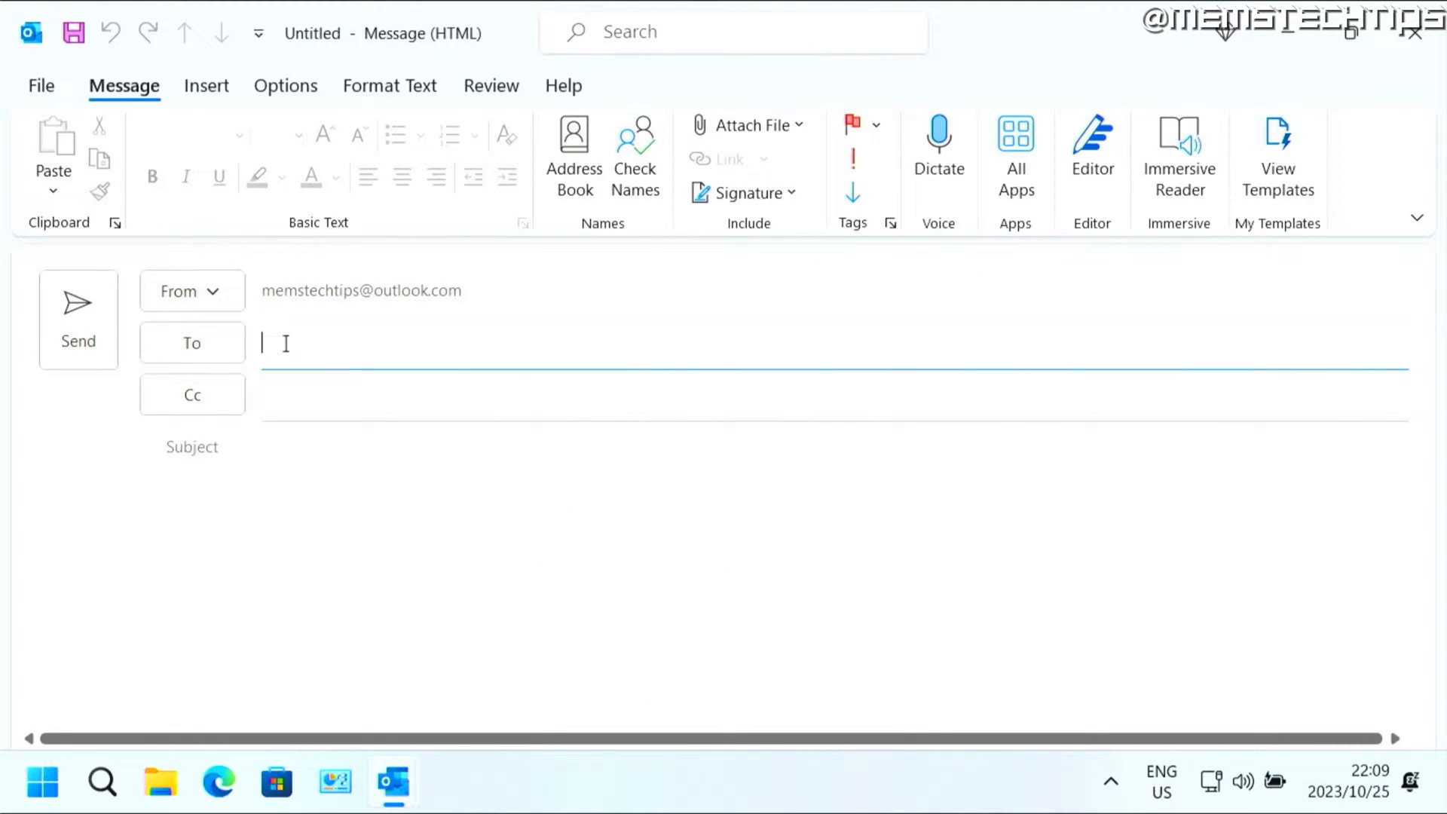
text(mes)
click(723, 599)
text(t)
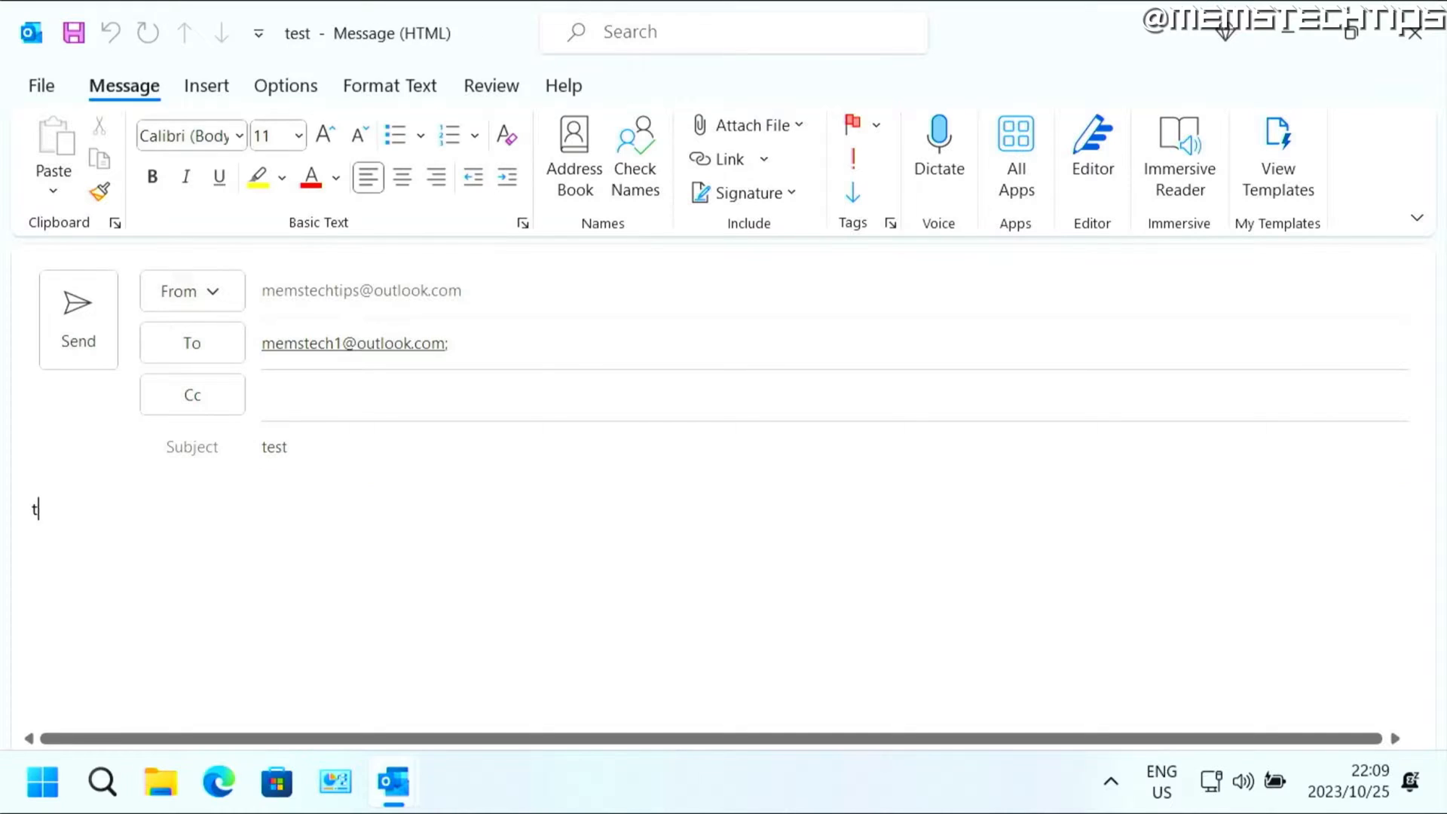
text(est)
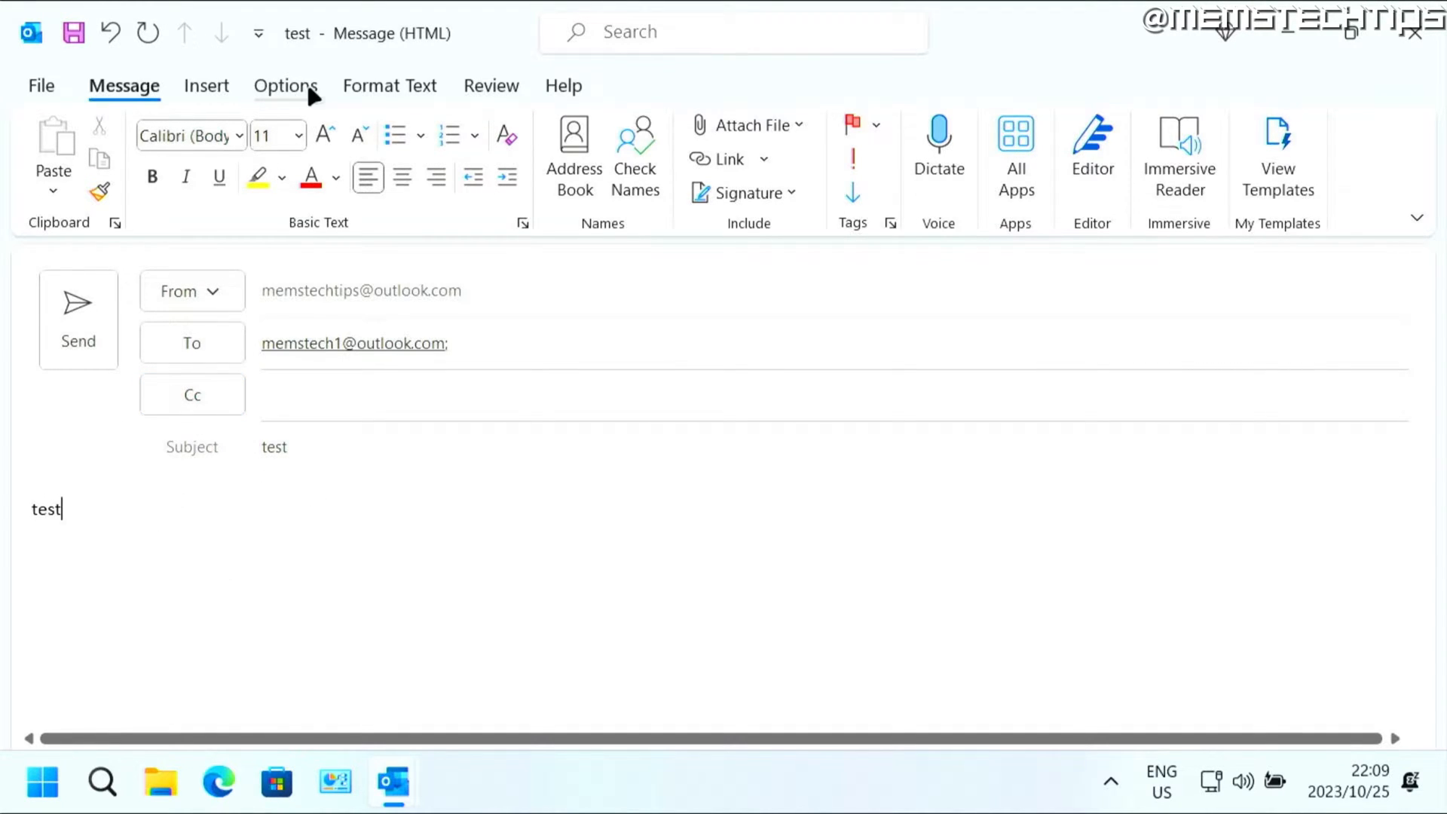
Show the message's Options, trying the Simplified Ribbon and returning to the Classic Ribbon
click(285, 86)
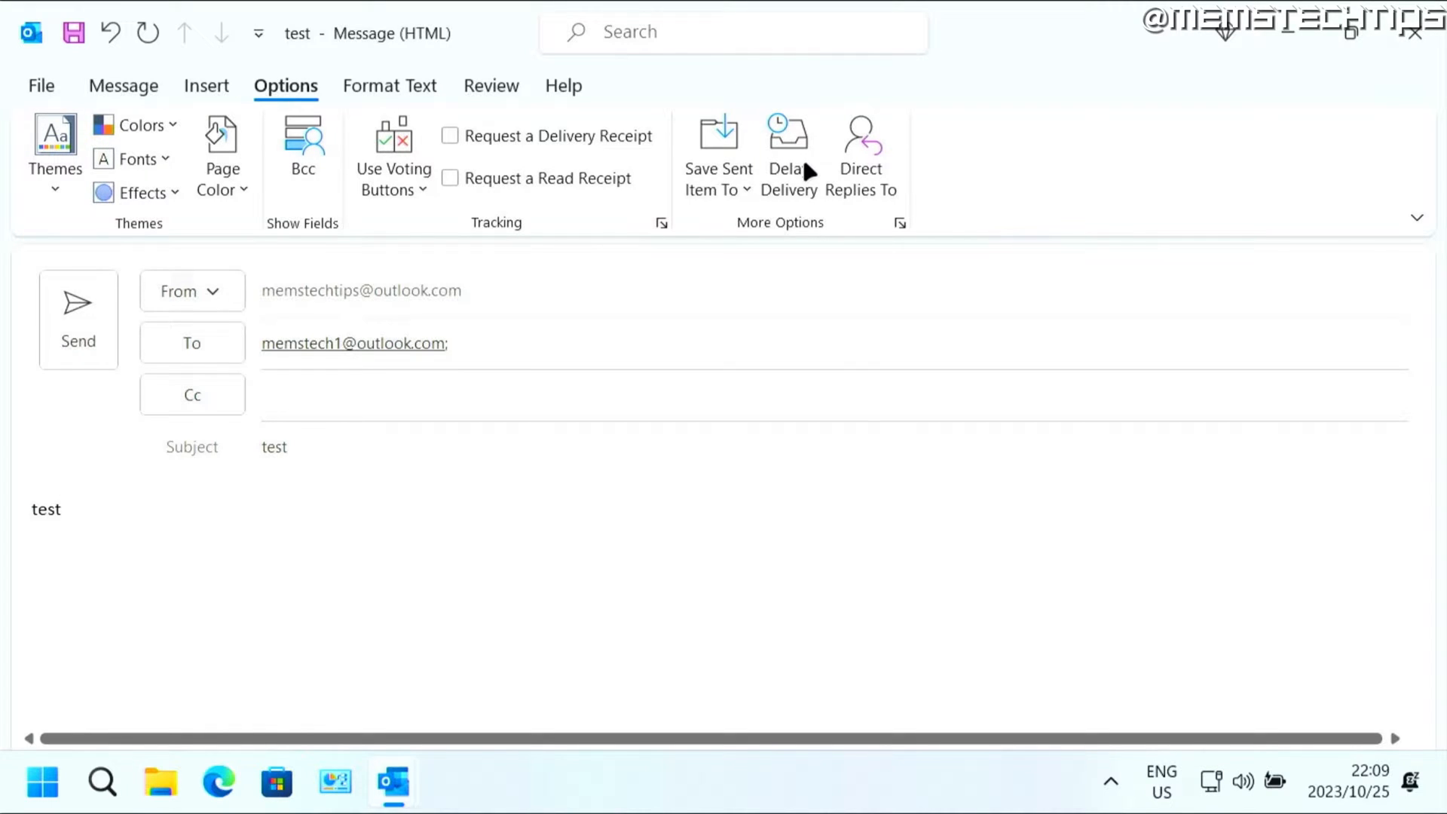
mouse_move(789, 152)
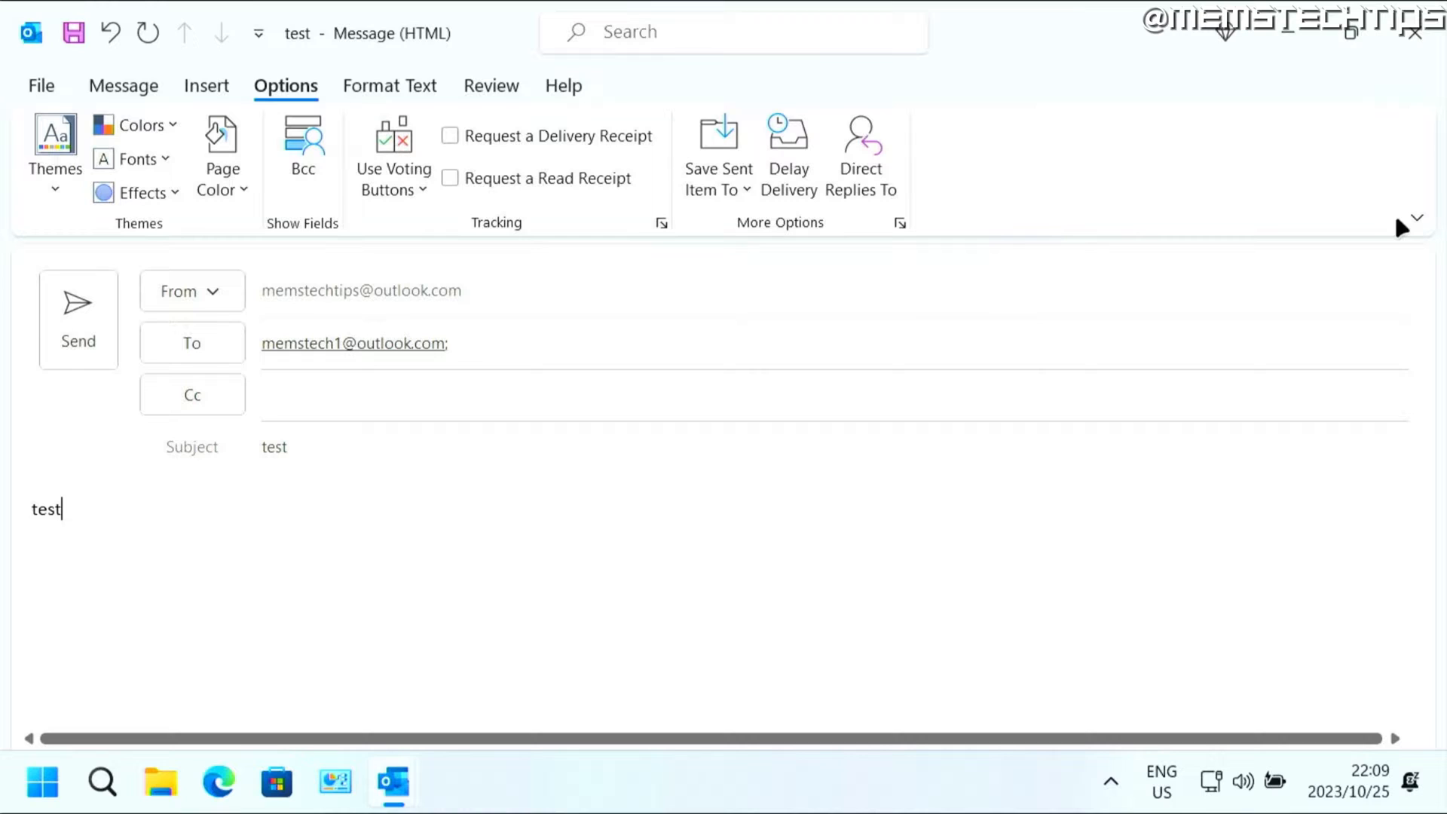
click(1415, 222)
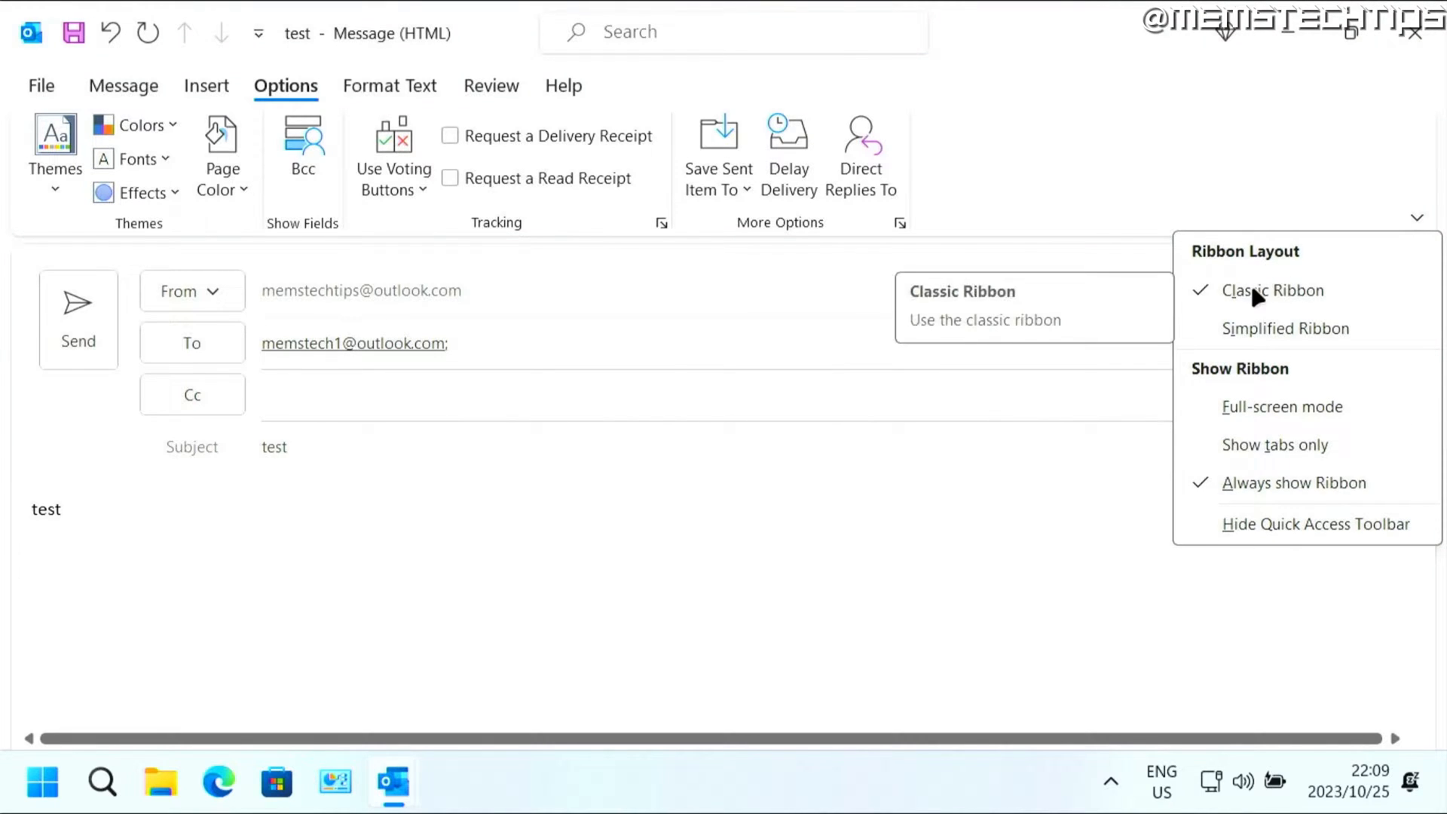
click(1285, 327)
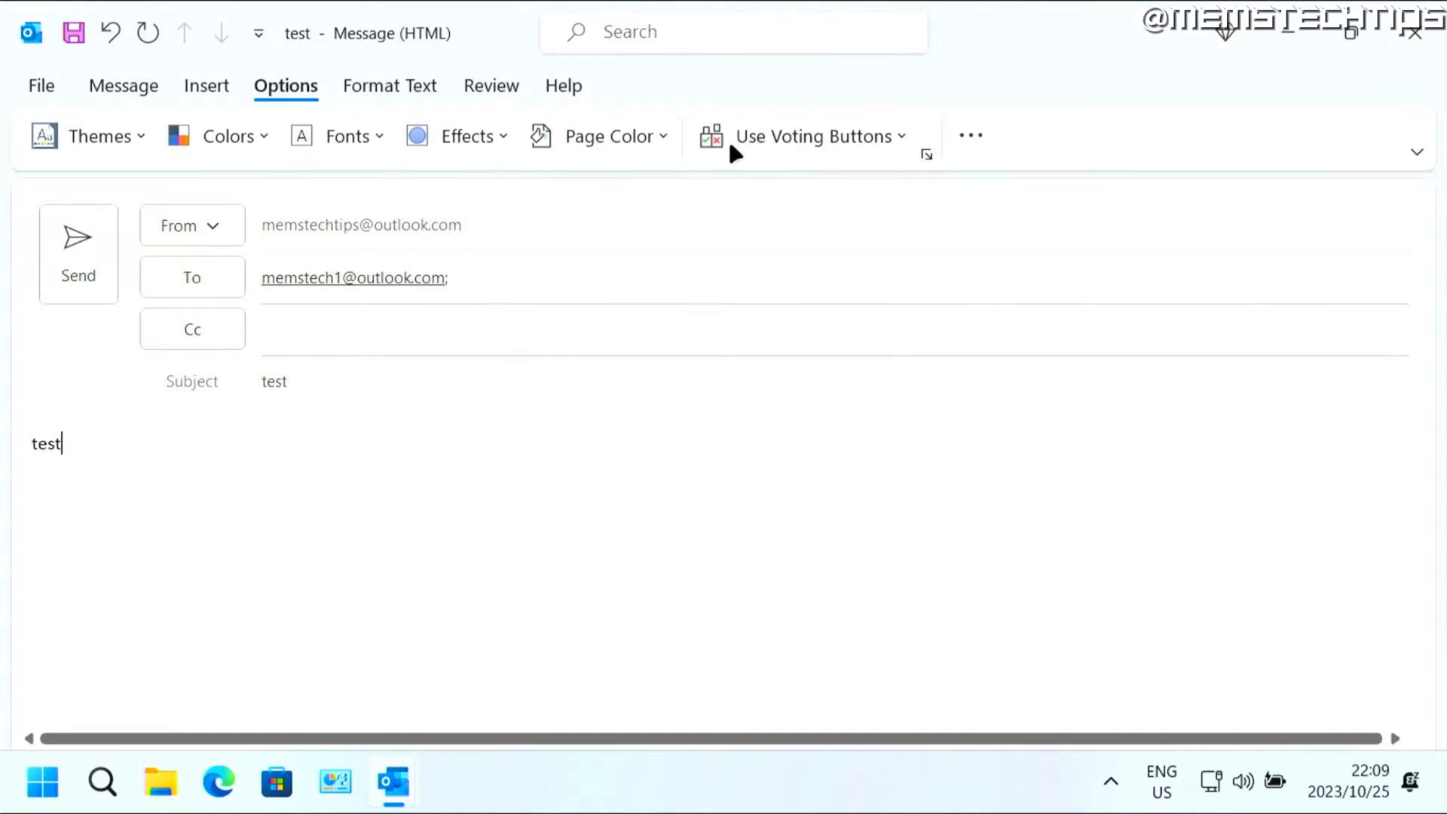
click(1420, 152)
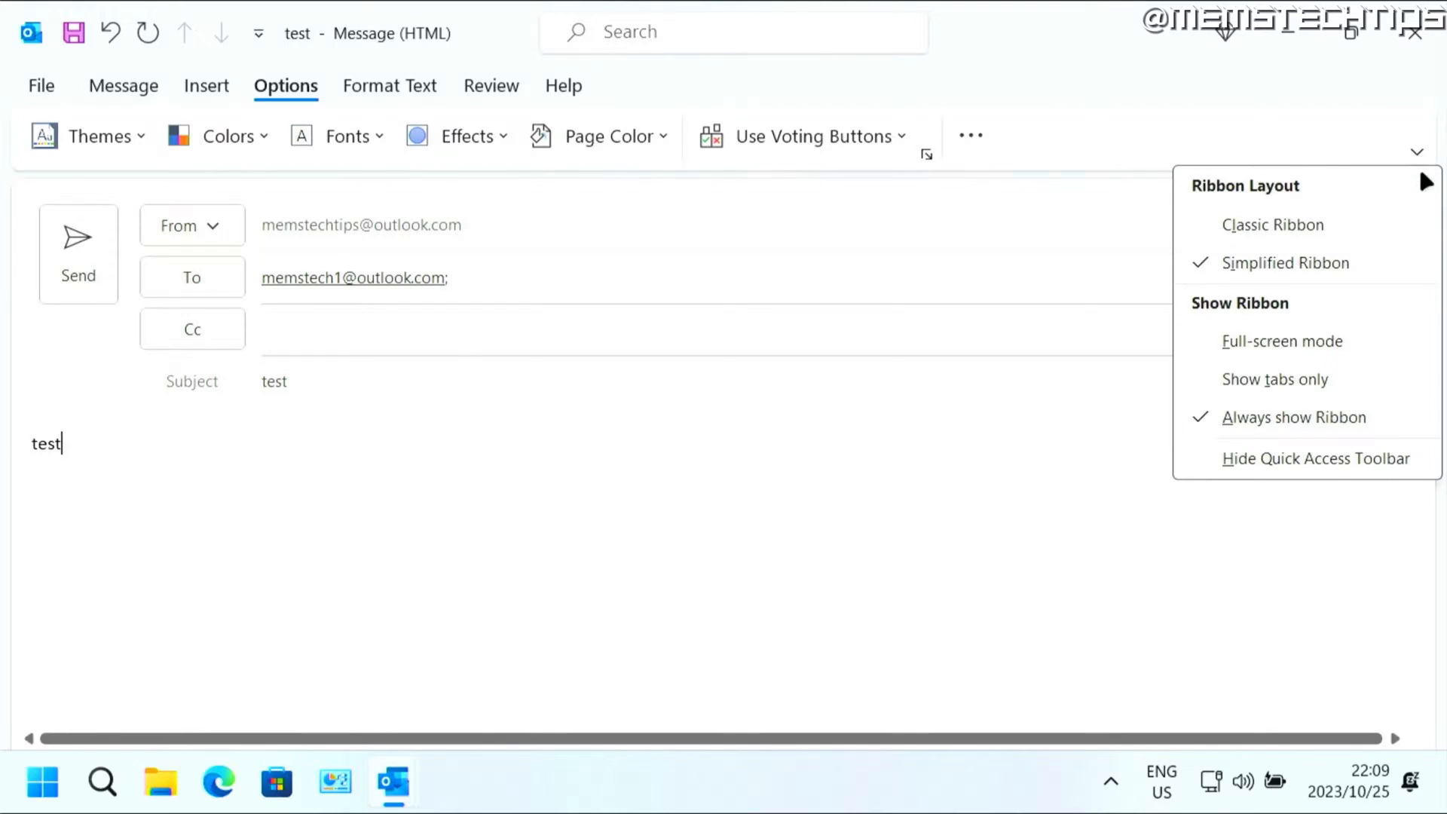
click(1272, 225)
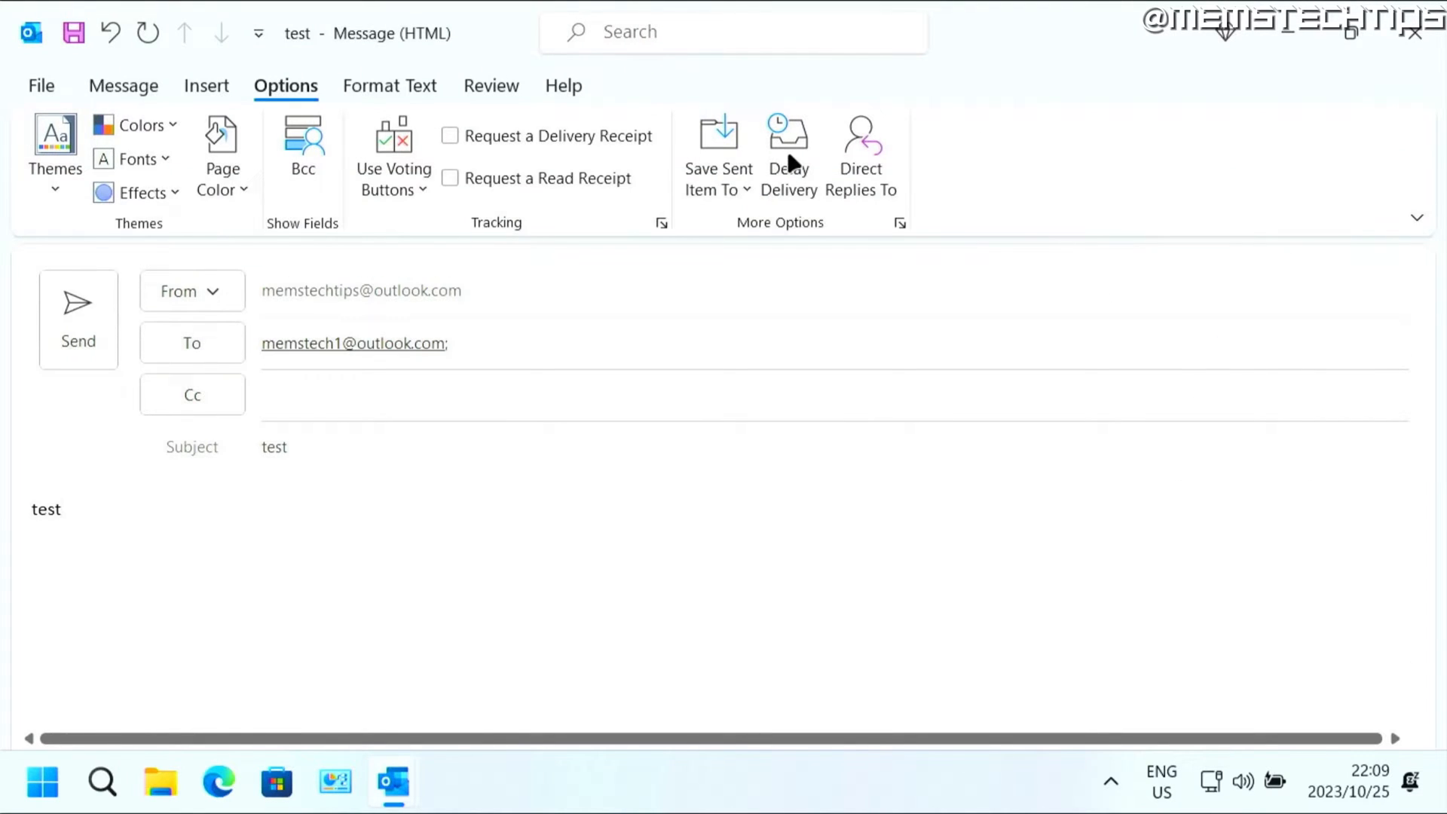
In Delay Delivery, set 'Do not deliver before' to 2023/10/25 at 23:00
click(789, 153)
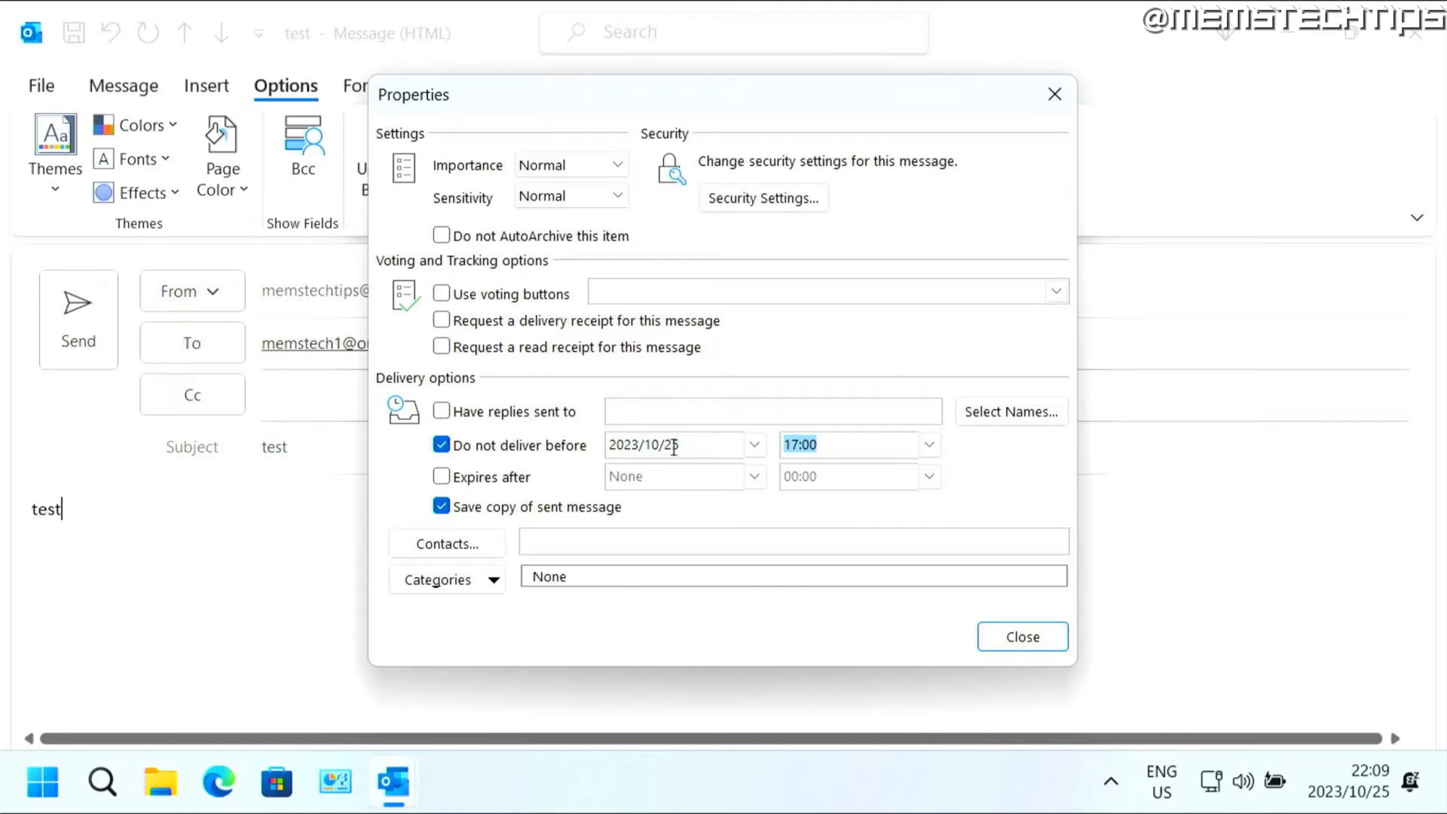
mouse_move(651, 466)
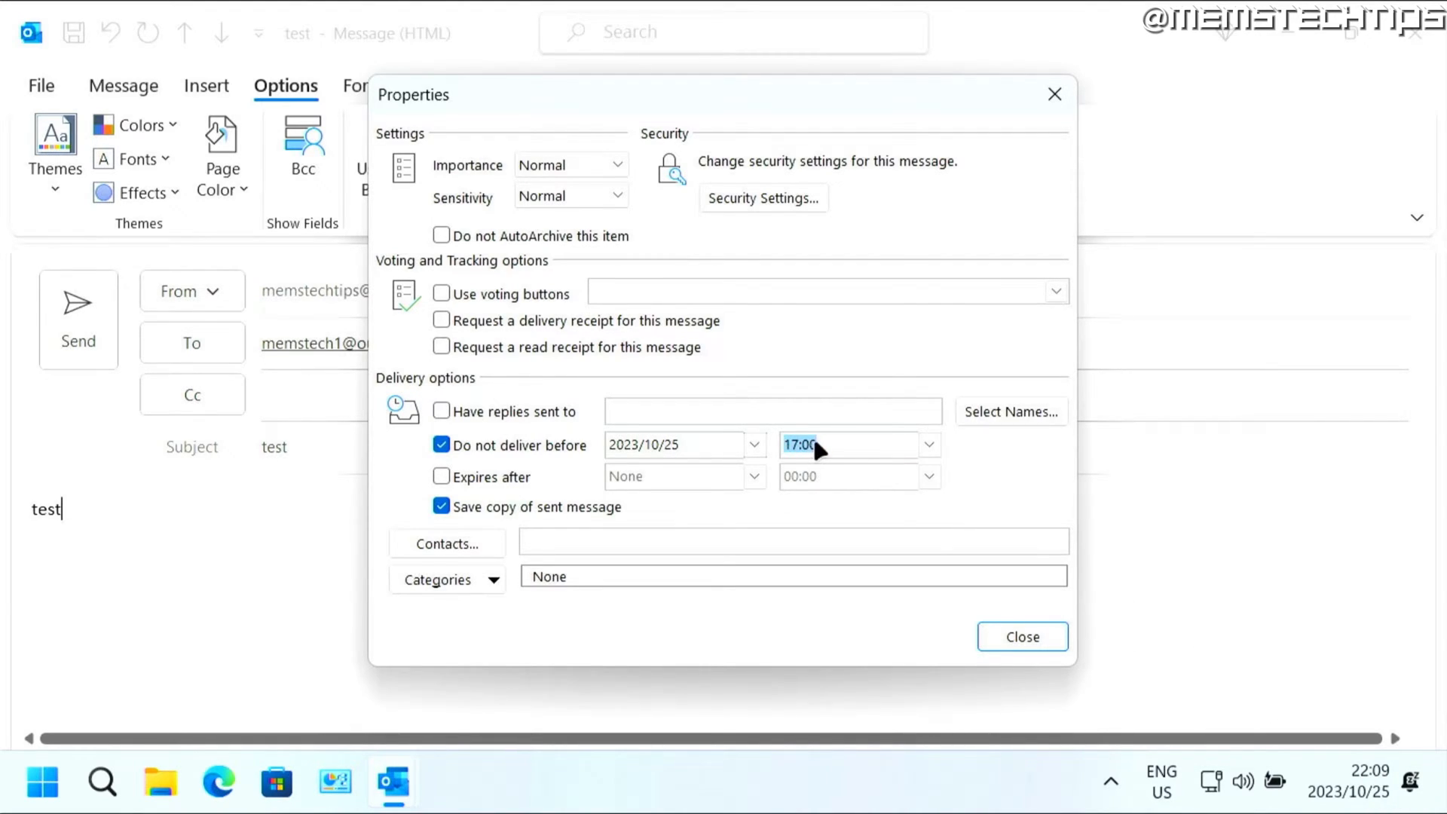
text(23:00)
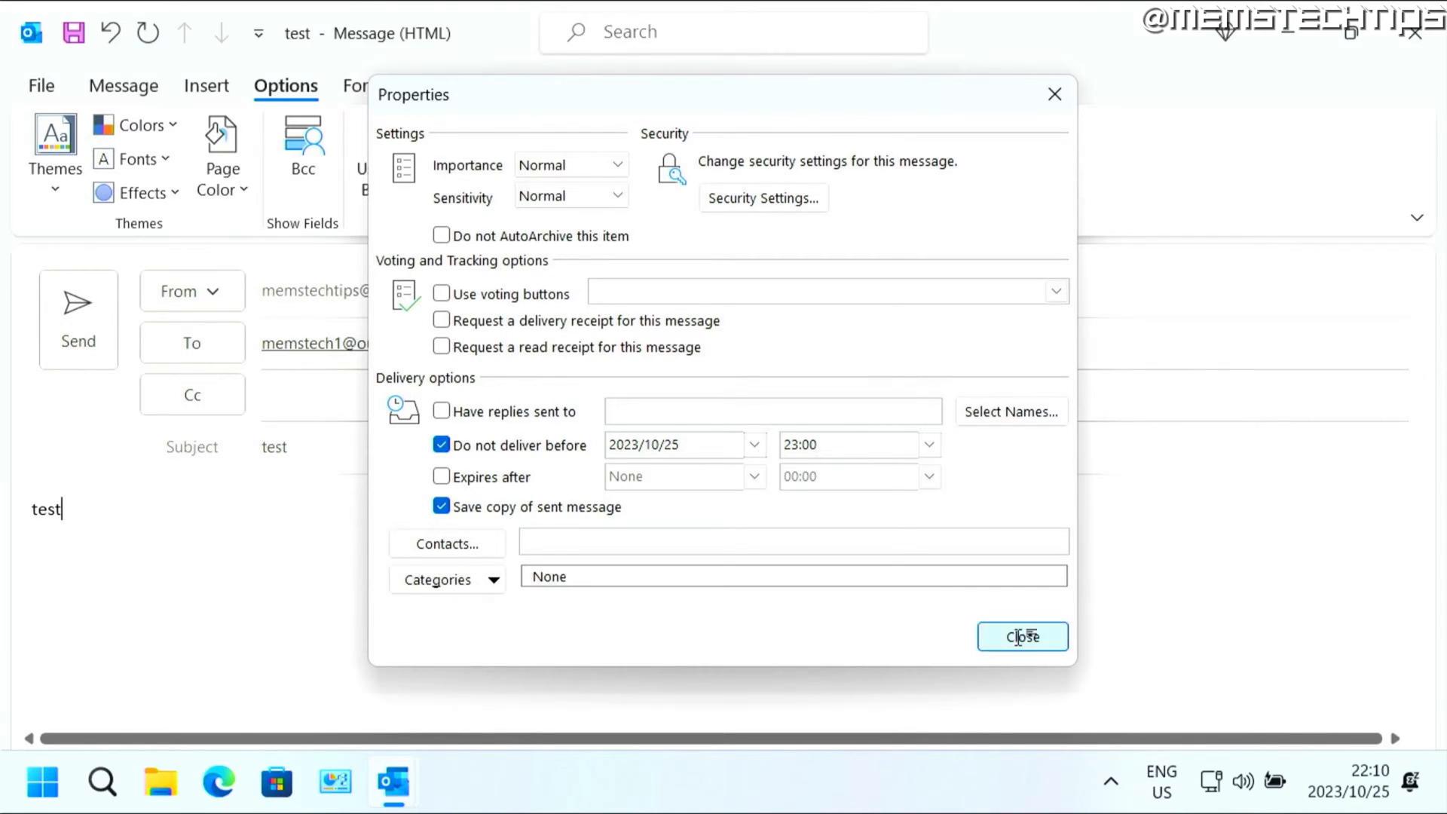
Close the Properties dialog, send the message and view it waiting in the Outbox
click(1021, 636)
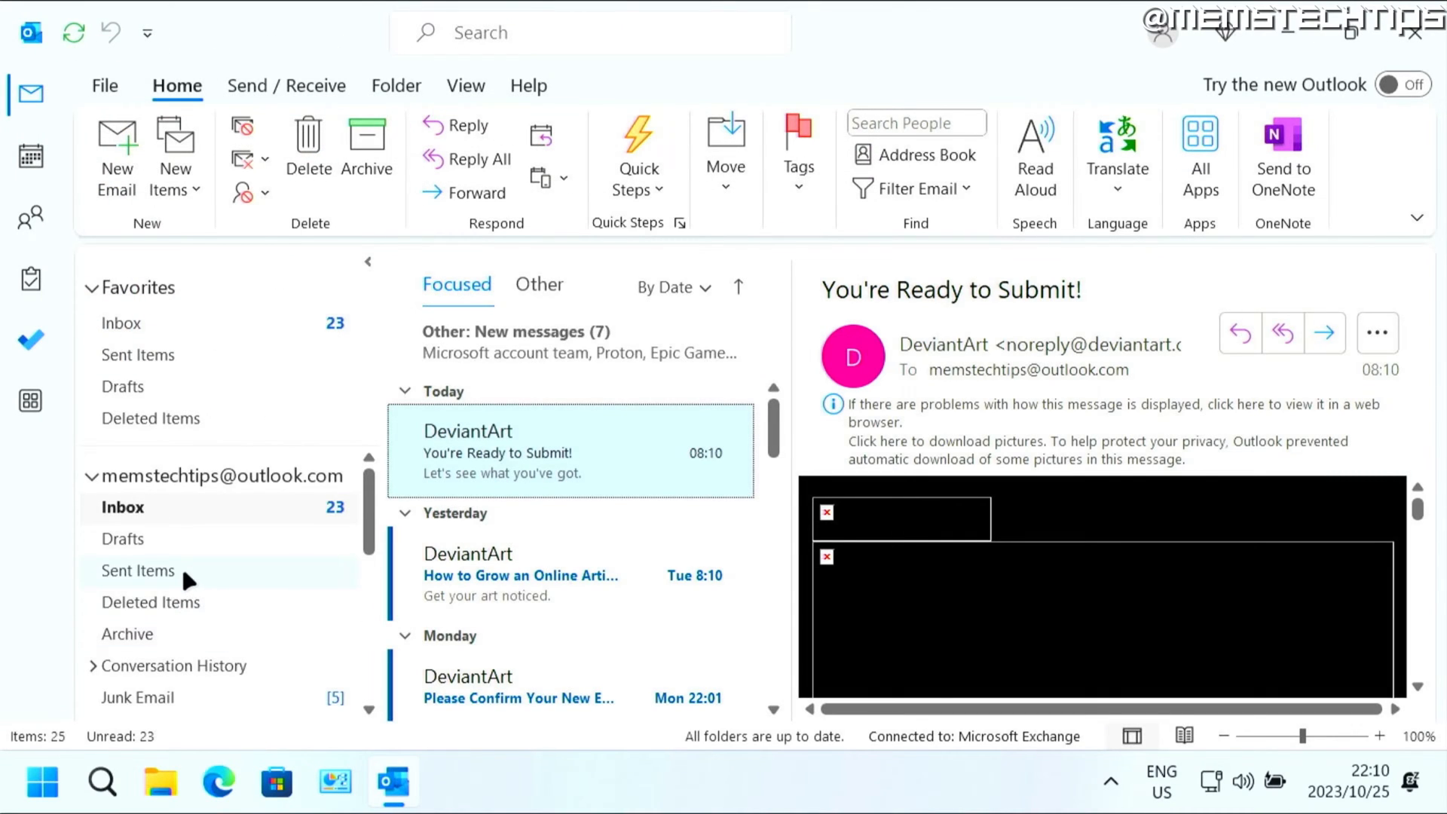
click(137, 570)
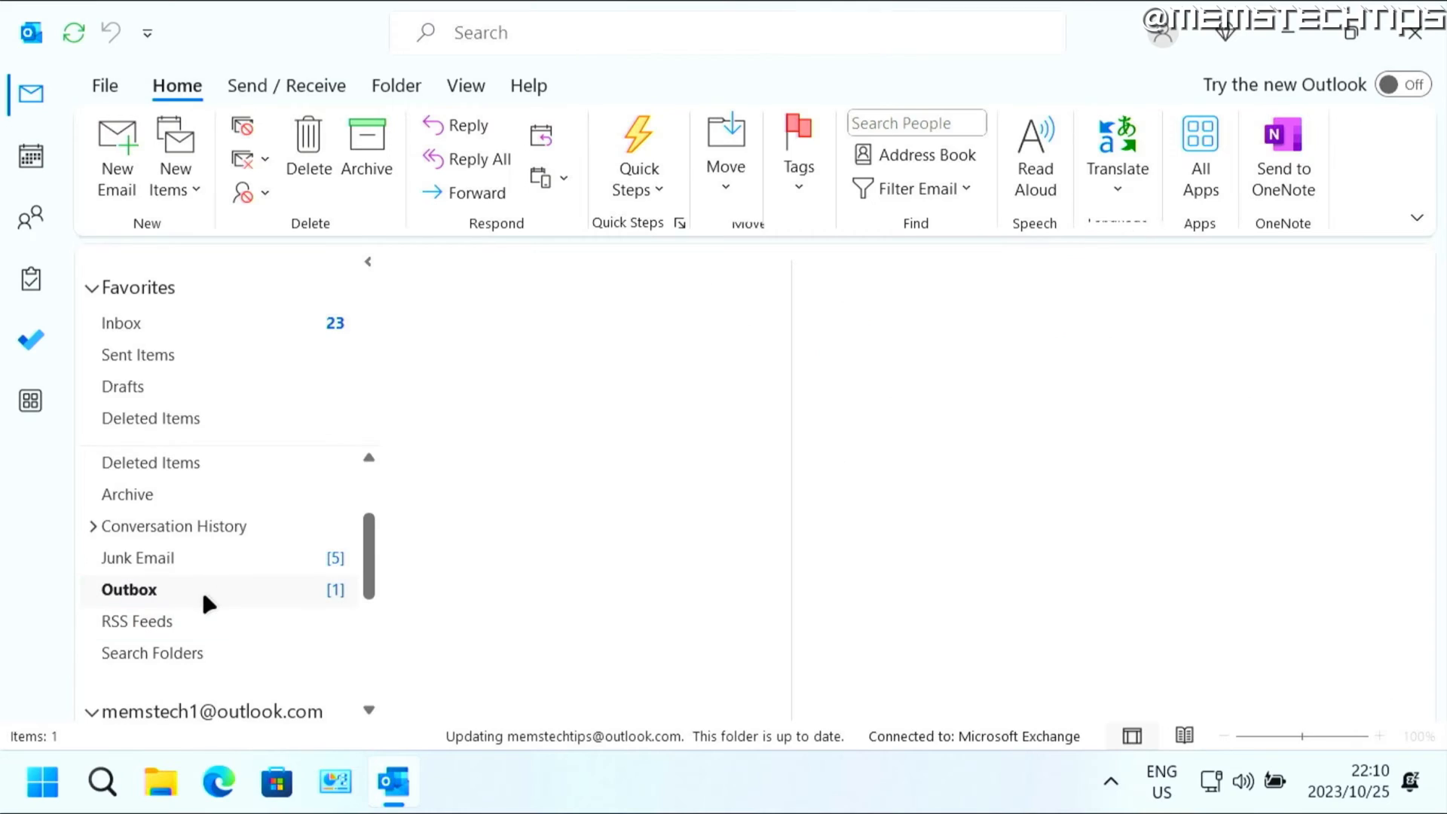
click(128, 589)
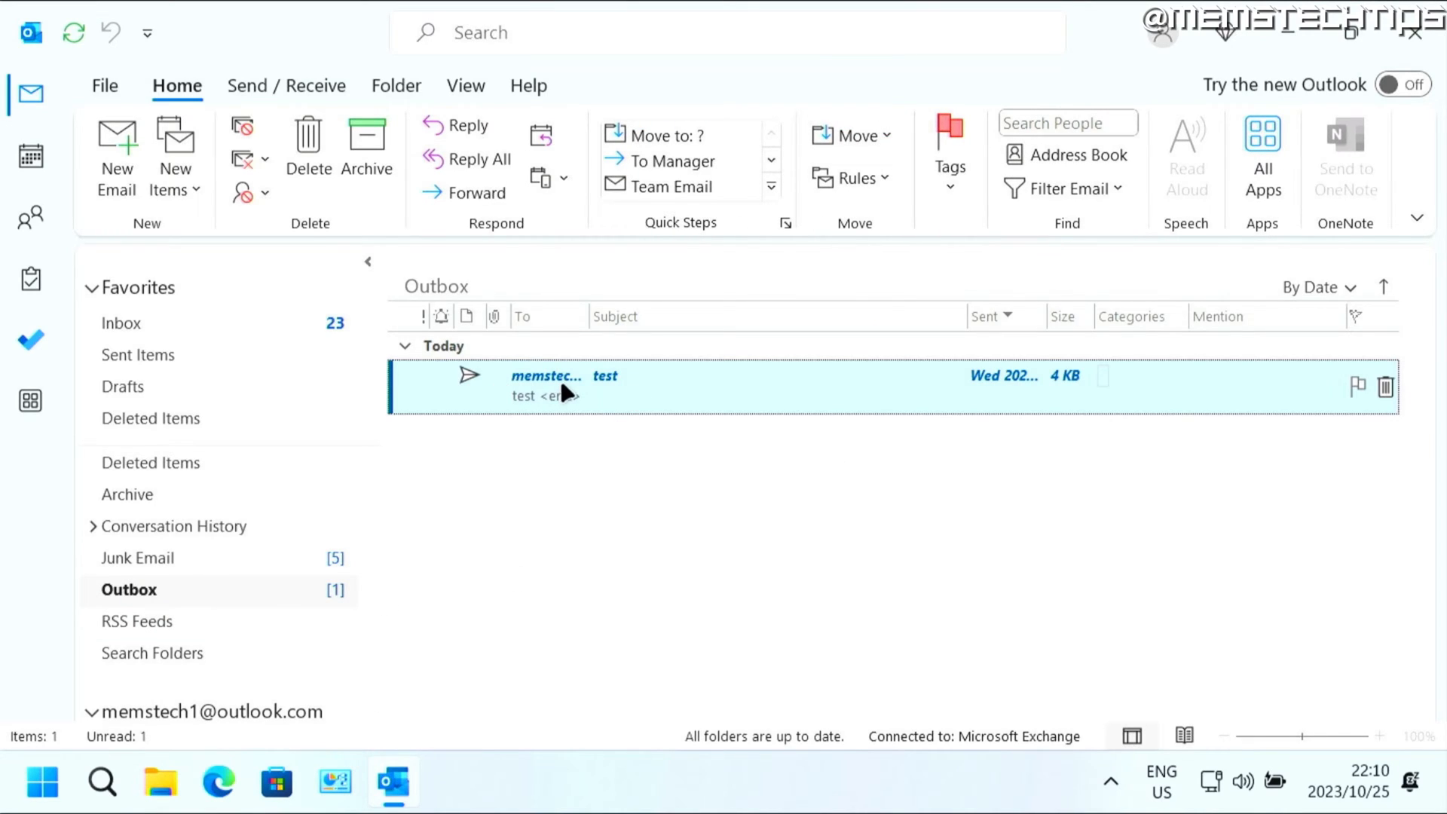
mouse_move(616, 390)
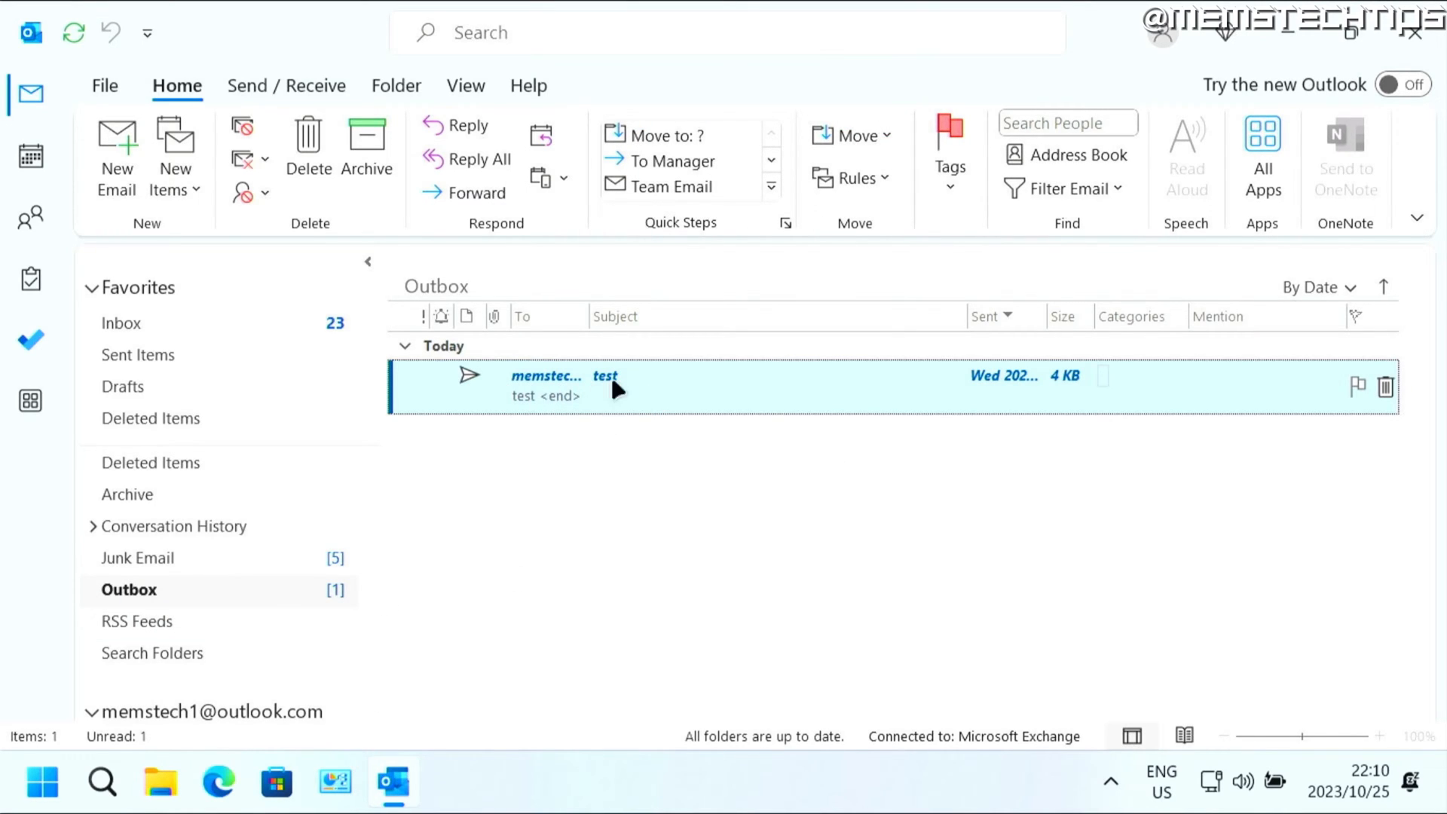